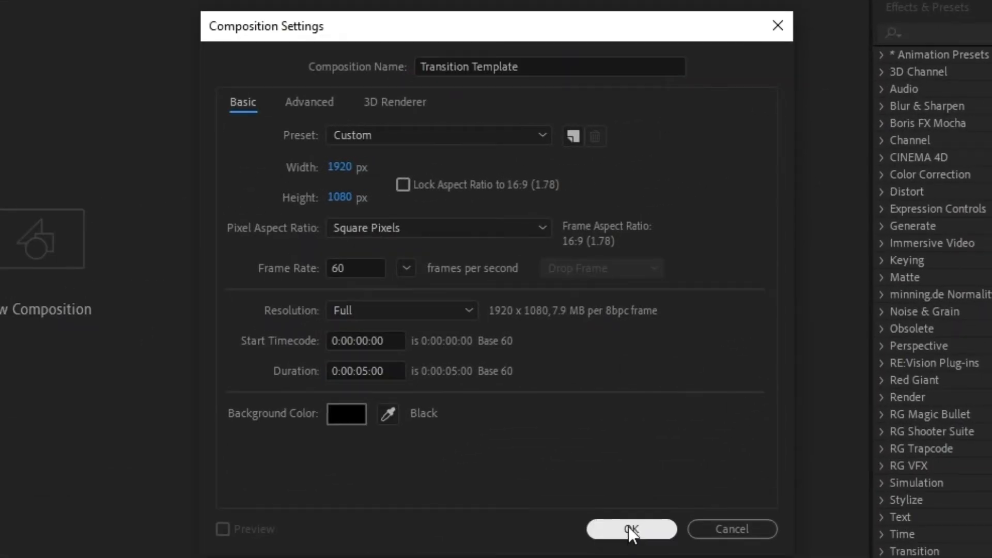
Create the 1920×1080, 60 fps Transition Template comp and draw a white 220 px diagonal stroke with no fill.
click(628, 543)
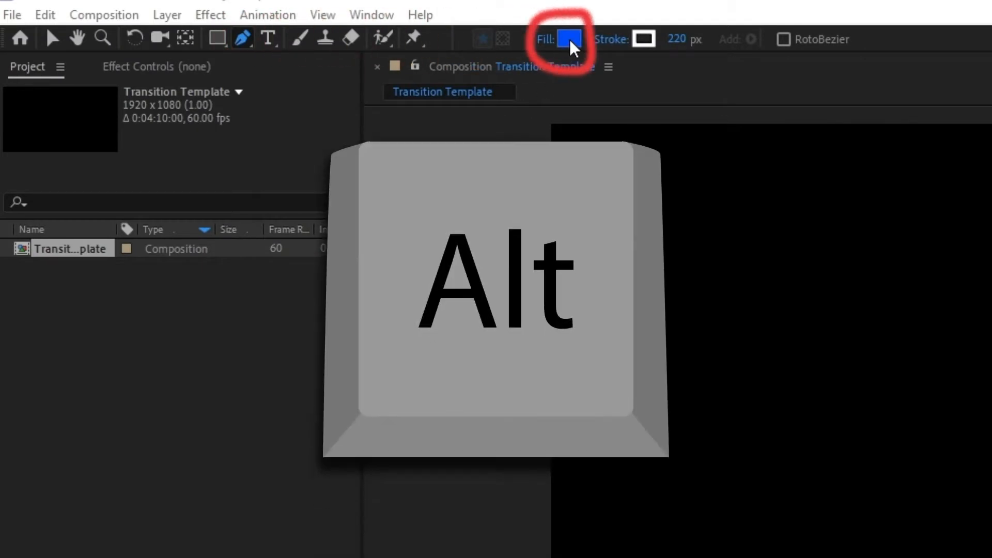
click(569, 39)
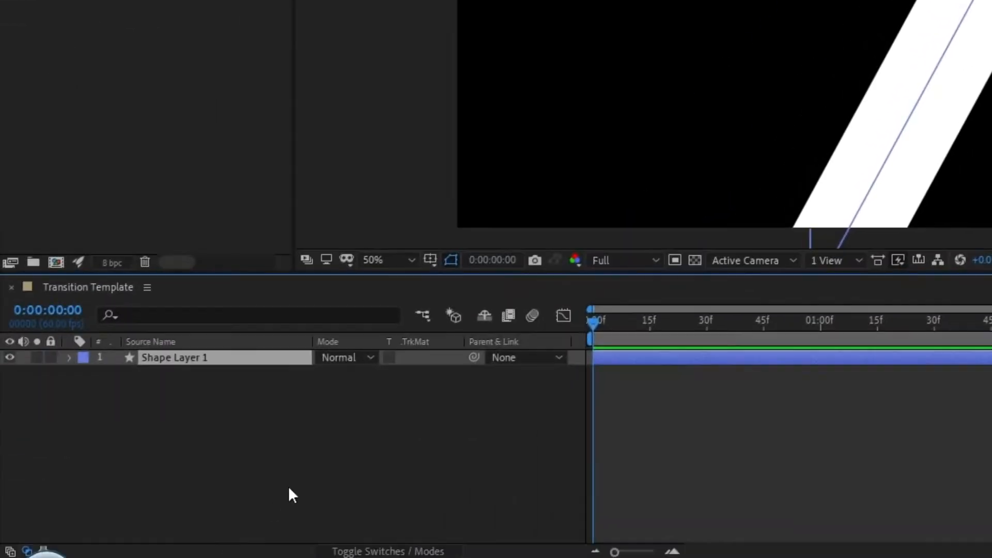
Add a second diagonal bar and give its stroke the blue colour #3541B0.
key(Ctrl+C)
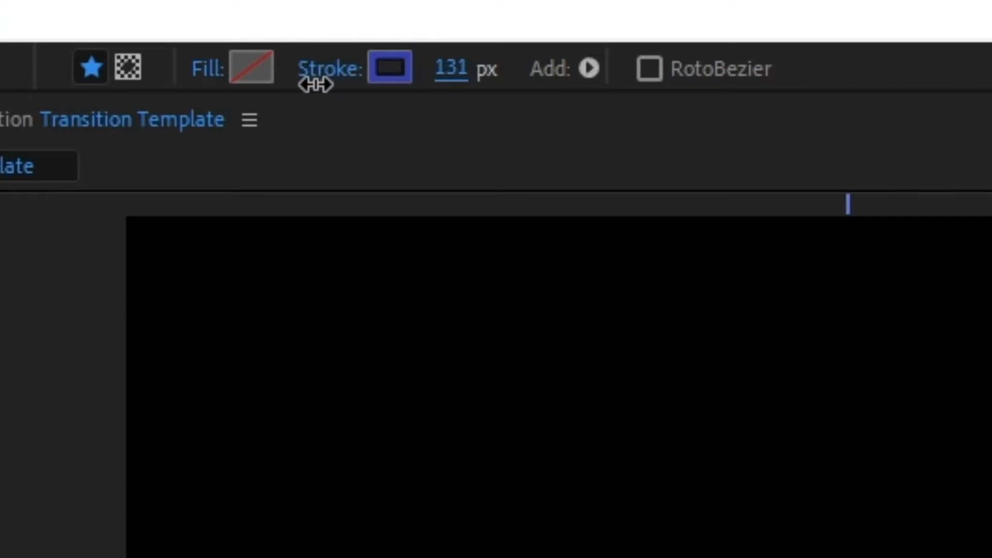
click(389, 66)
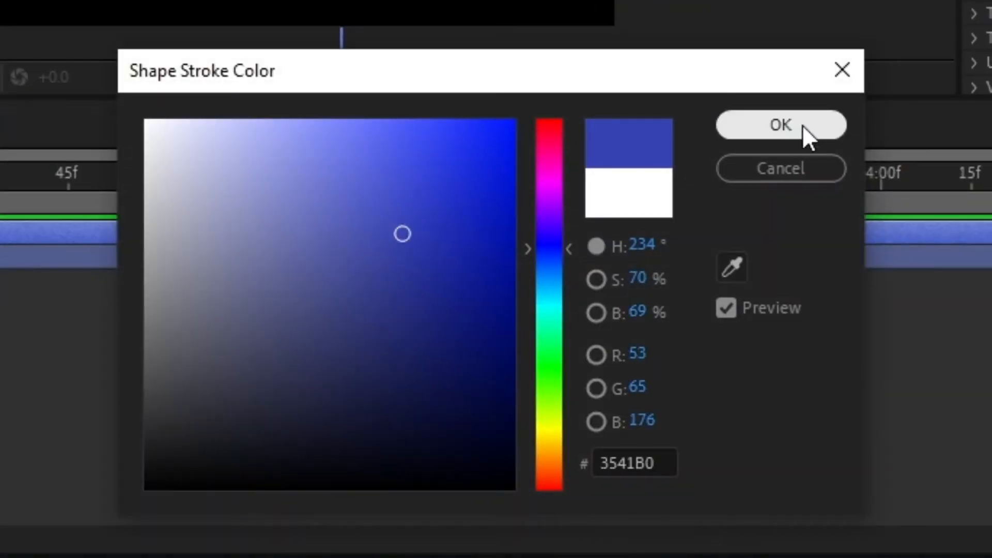
click(781, 125)
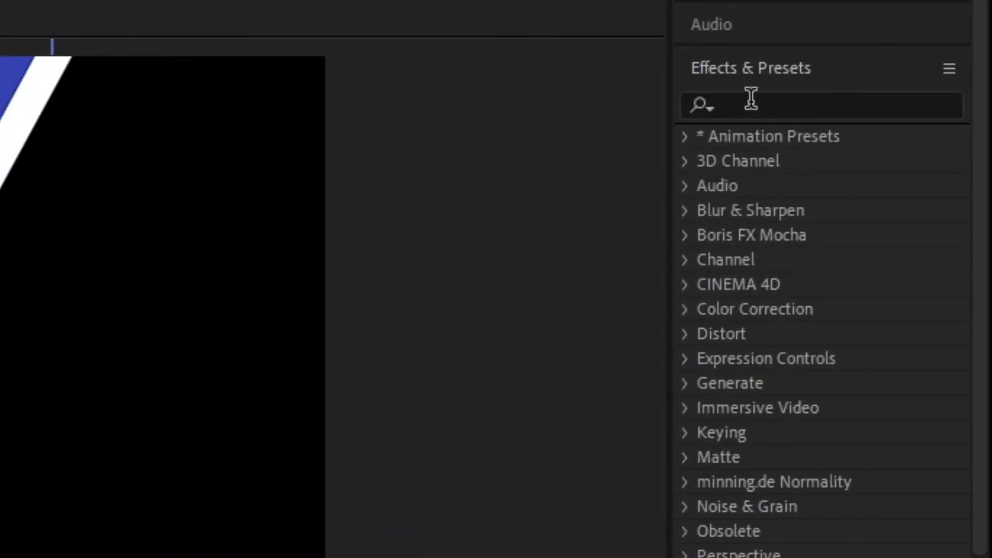
Apply Drop Shadow and a bevel effect to Shape Layer 2, rotating the shadow's direction.
text(drop)
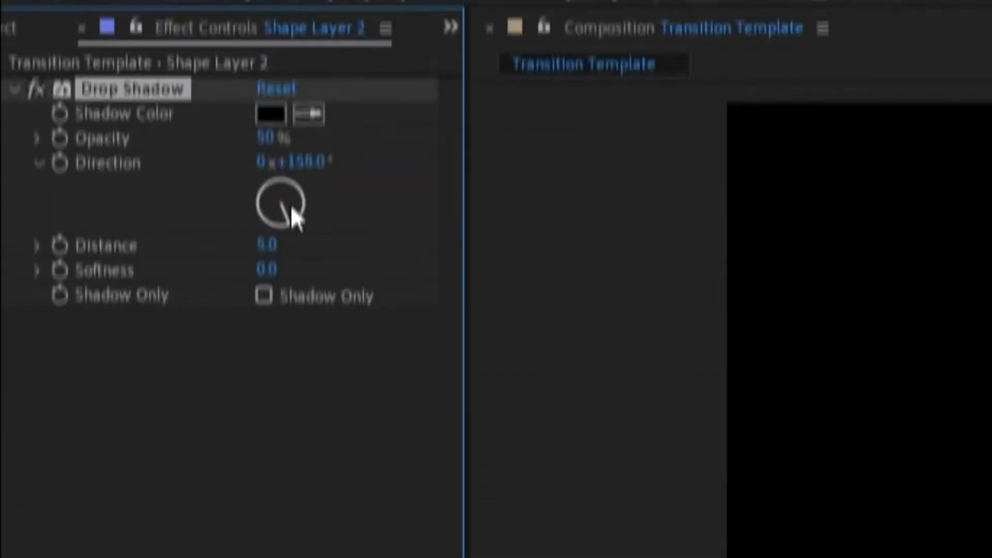
drag(289, 190, 298, 235)
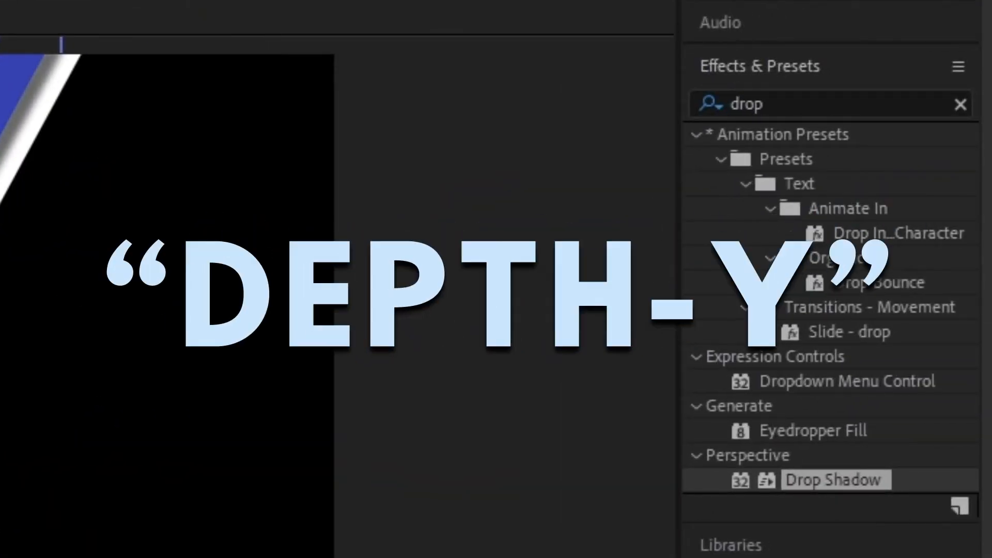
text(bevel)
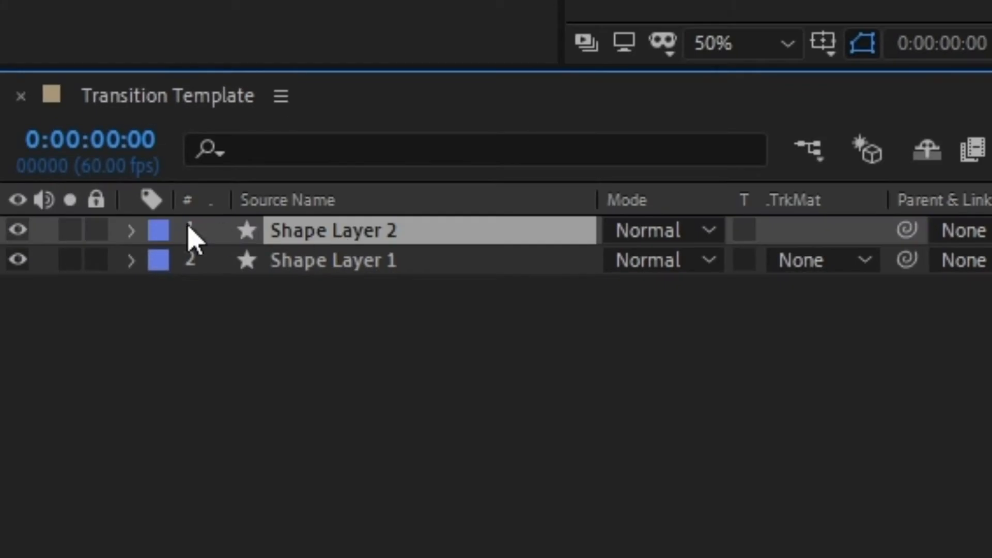
Set Shape Layer 2's Drop Shadow to 60% opacity, 90° direction, distance 23 and softness 23.
click(130, 230)
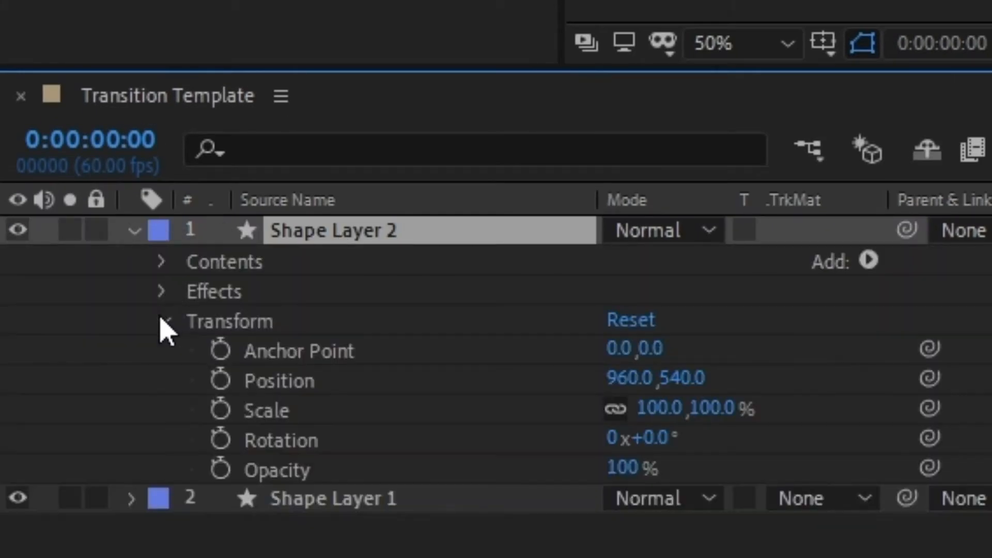
drag(636, 378, 620, 378)
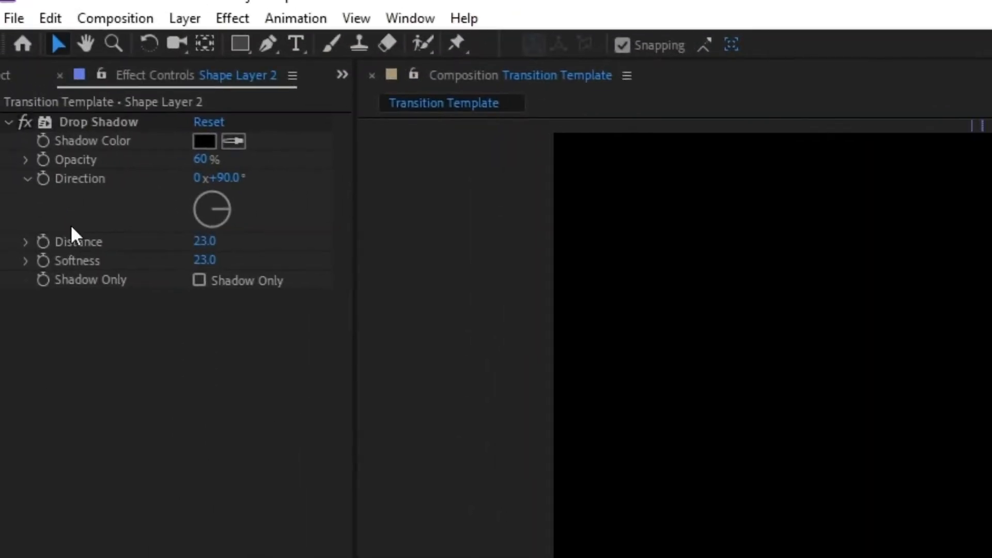
Add a Null 1 layer and parent both shape layers to it.
click(184, 19)
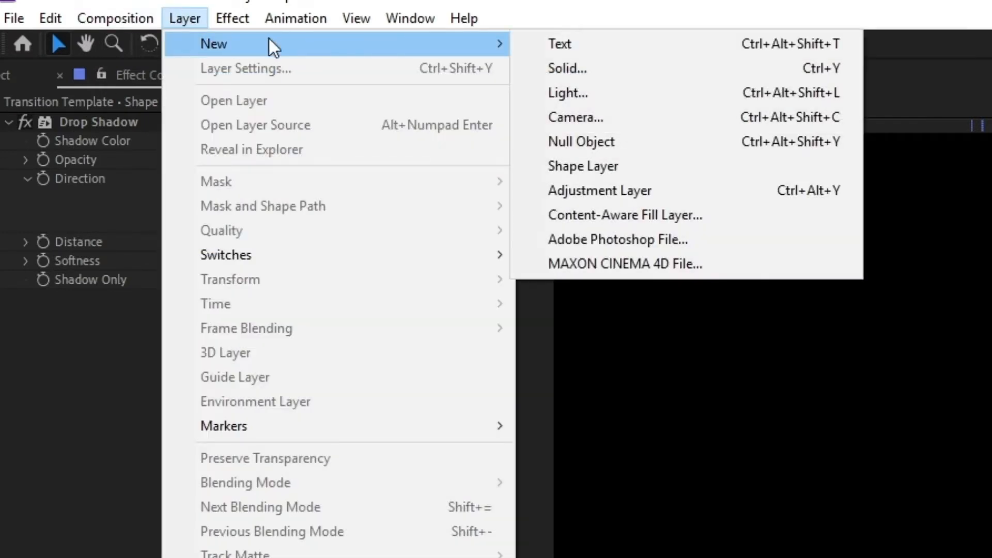
click(581, 141)
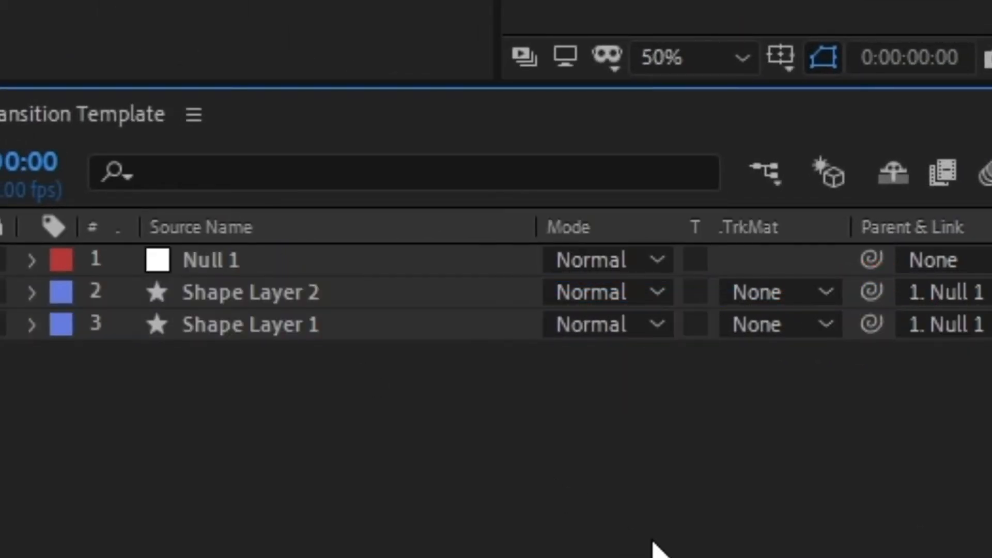
click(211, 261)
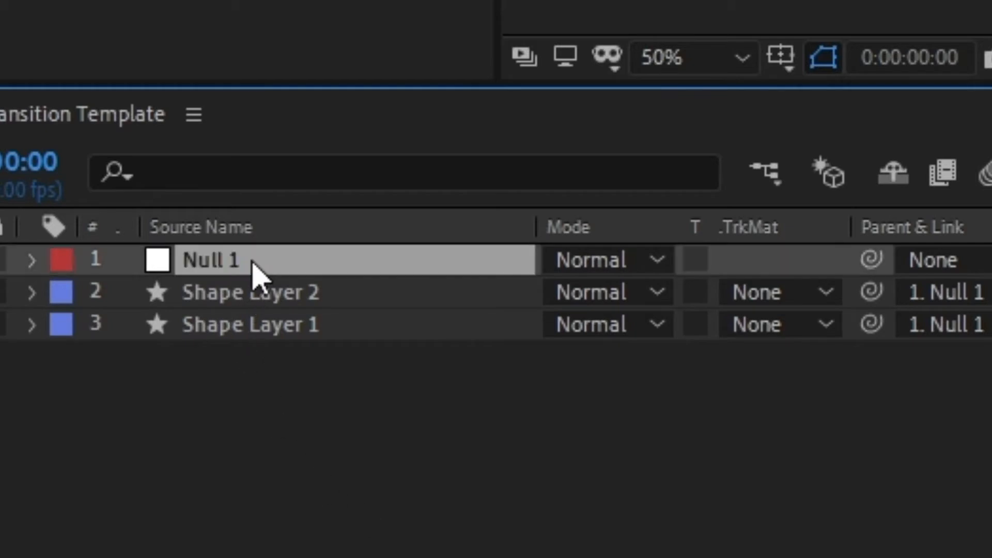
click(31, 258)
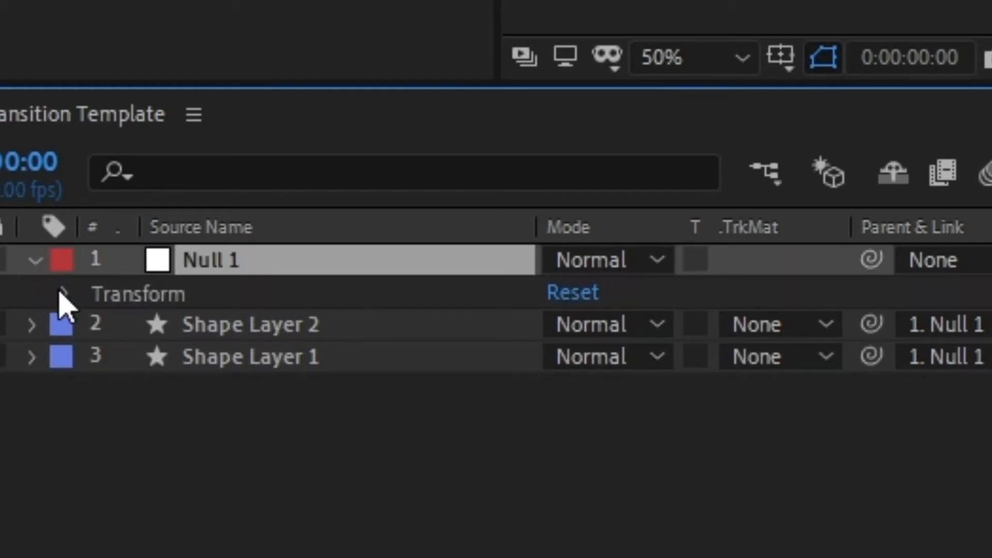
Keyframe Null 1's Position at 0:00 and 1:00 and Easy Ease the keyframes via the speed graph.
click(66, 295)
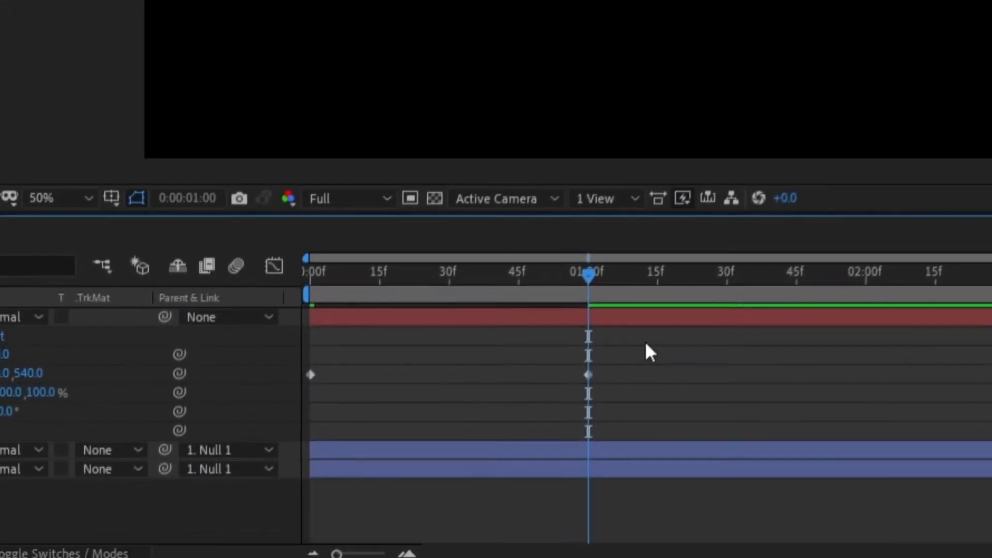
key(F9)
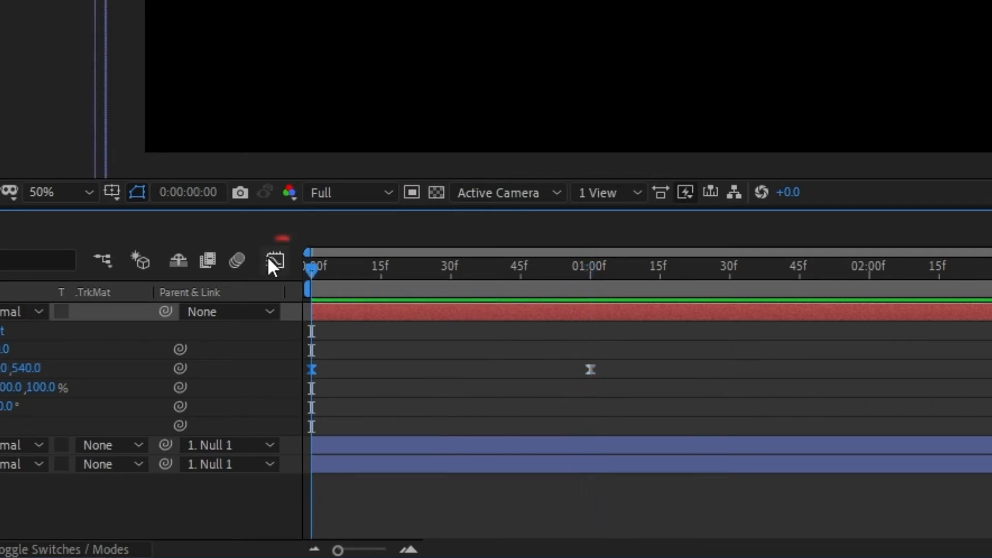
click(275, 260)
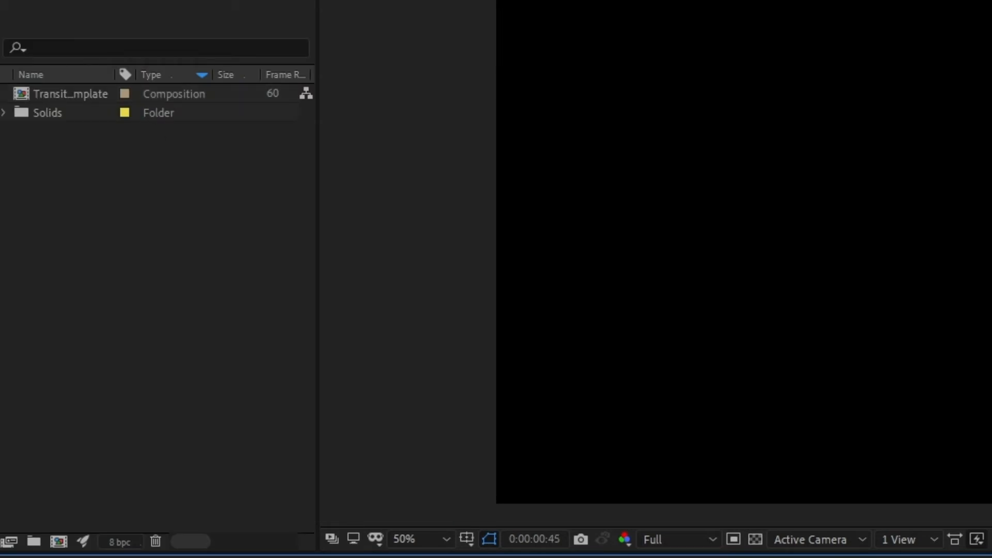
Add Pale Yellow Solid 1, a solid larger than the frame, on top of Transition Template.
key(Ctrl+Y)
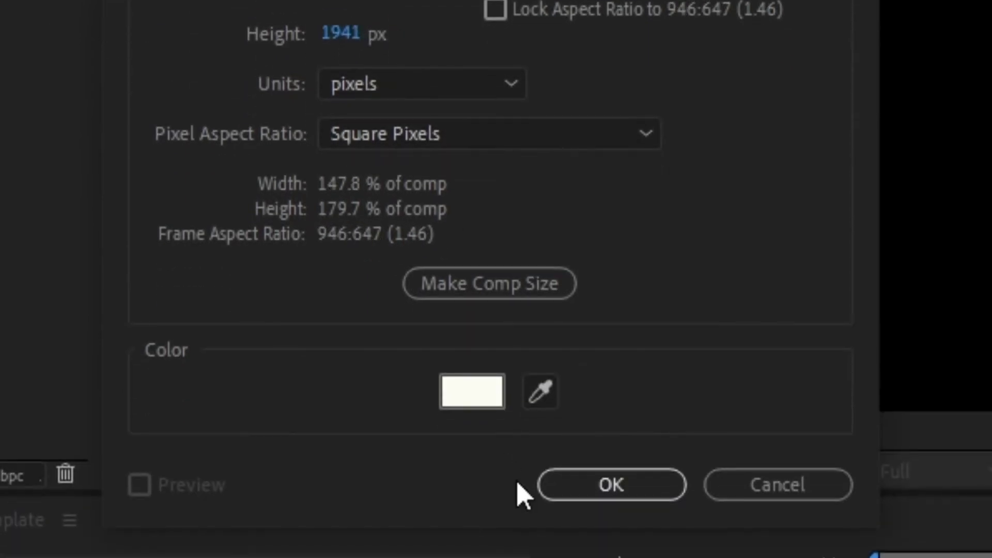
click(610, 485)
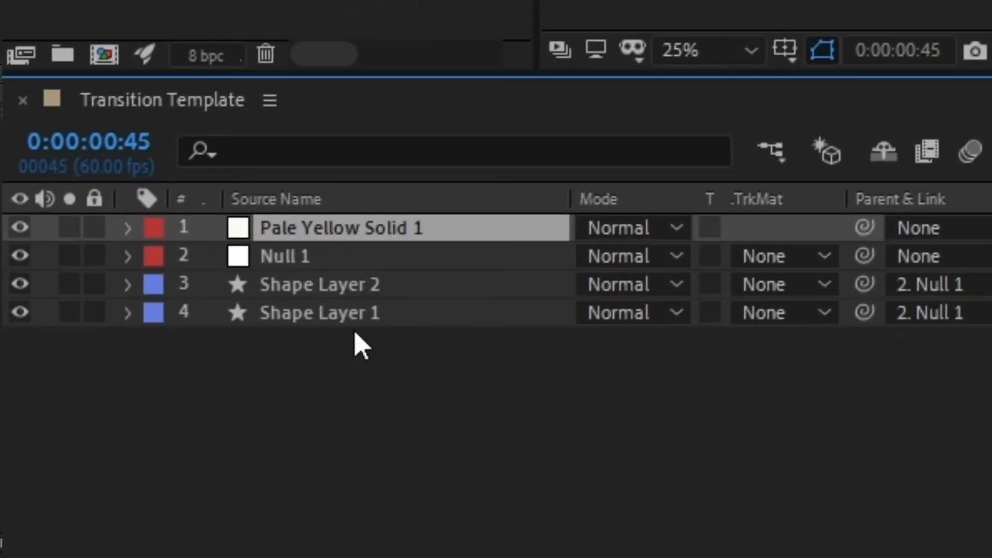
click(22, 227)
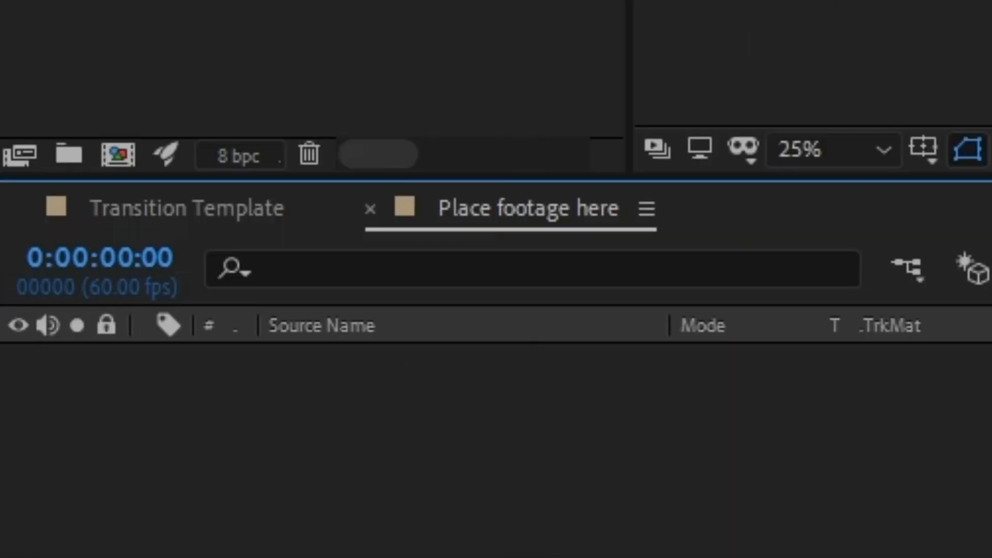
Place the 'Place footage here' comp under the solid and set its track matte to Alpha Matte Pale Yellow Solid 1.
click(185, 208)
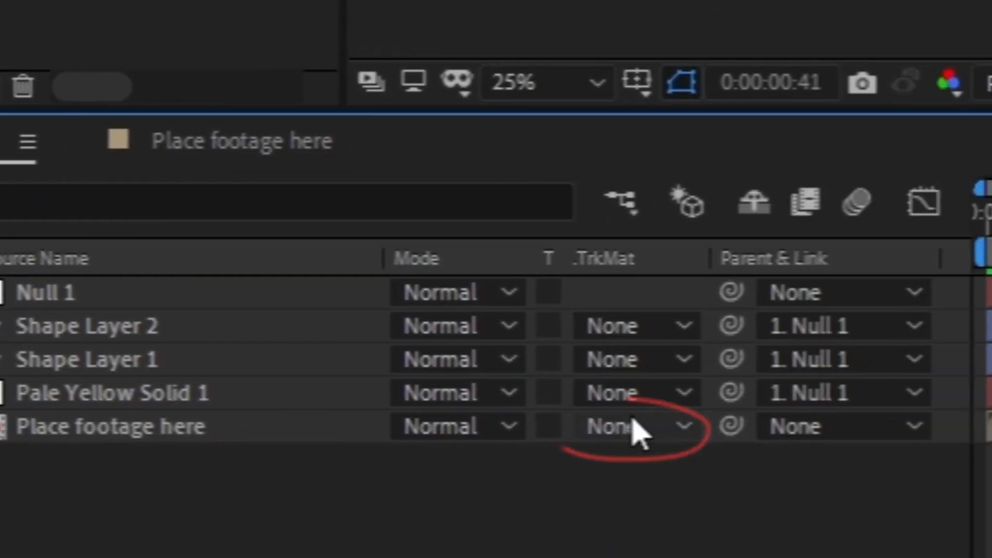
click(635, 426)
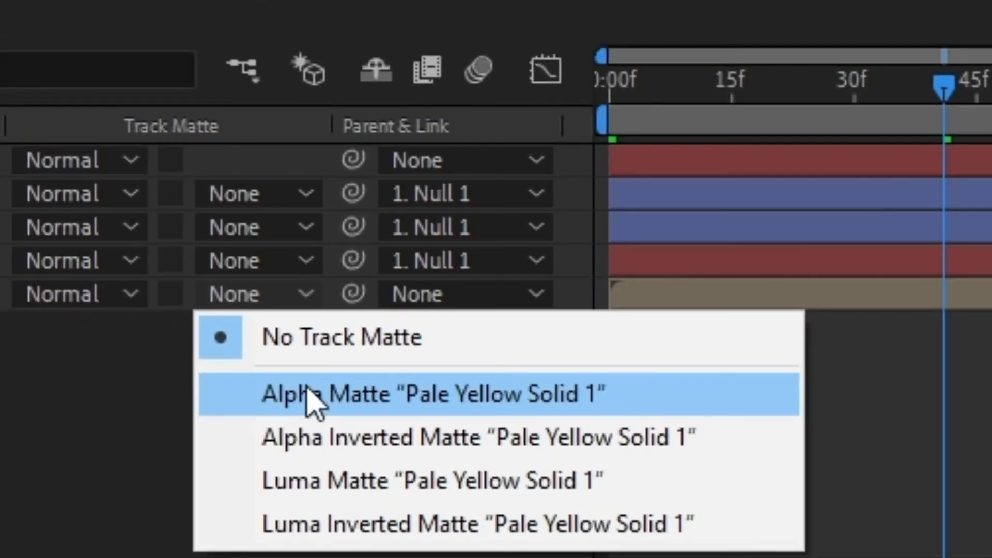
click(434, 393)
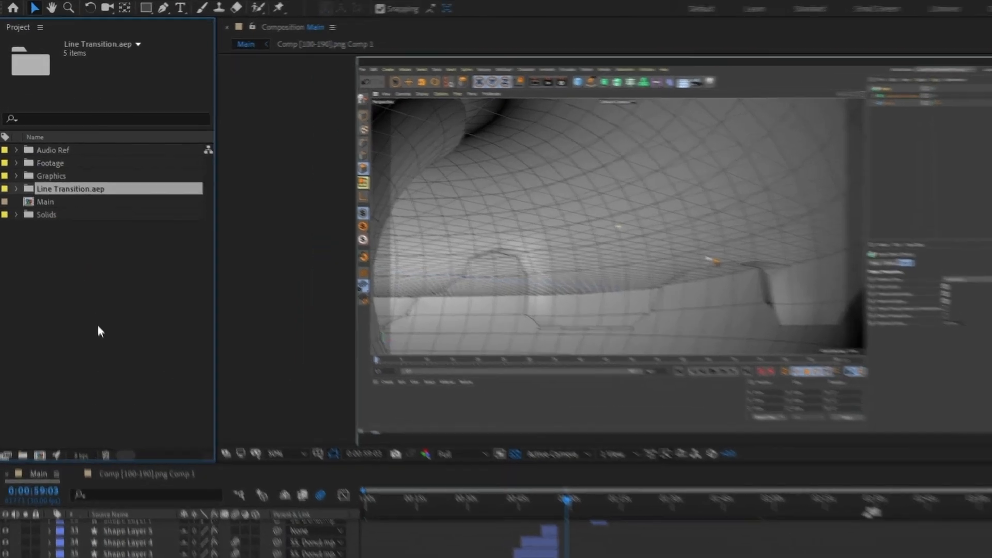
Expand the imported Line Transition.aep folder showing Place footage here, Solids and Transition Template.
click(17, 188)
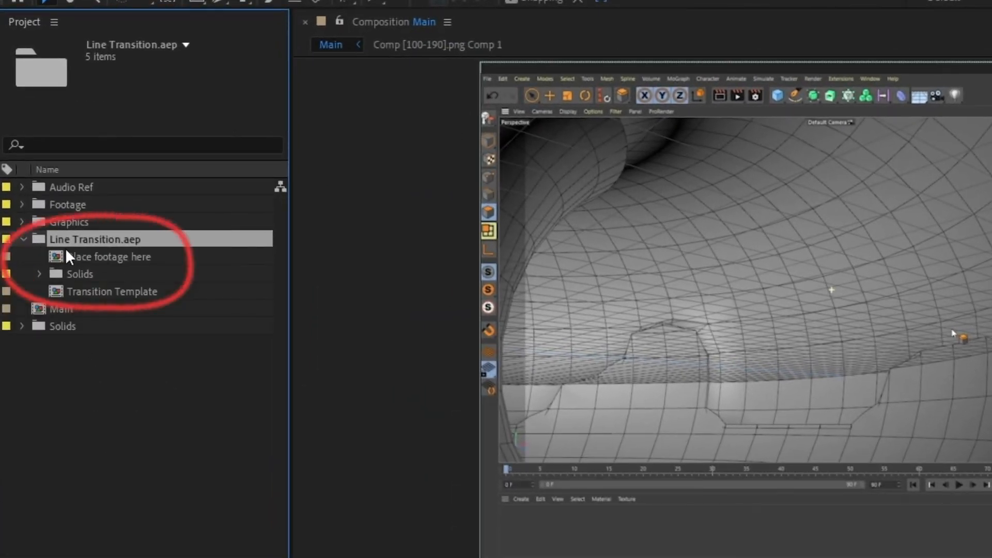